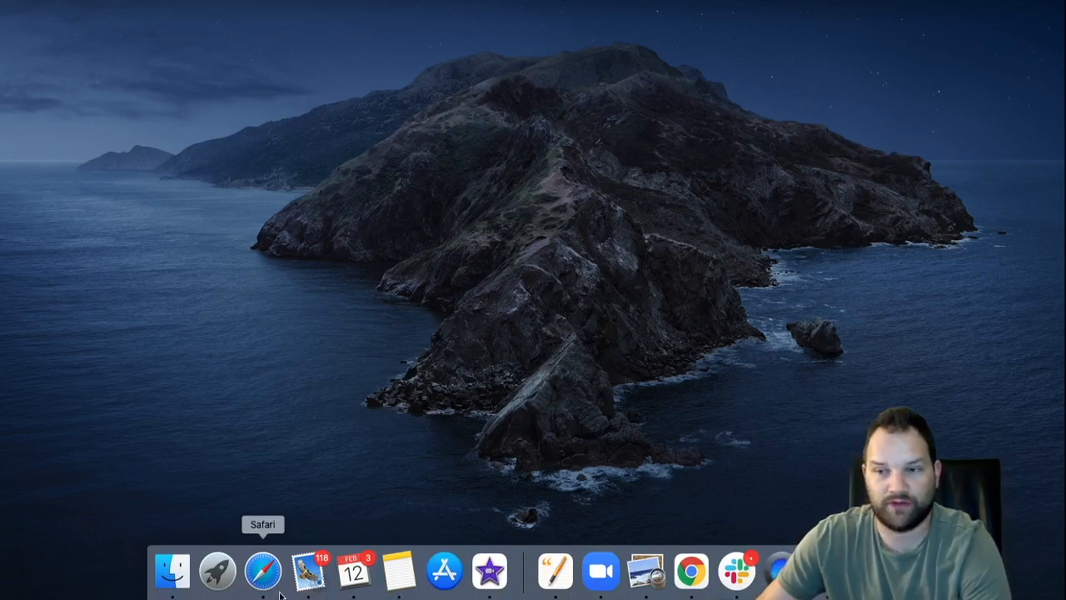
pyautogui.moveTo(443, 573)
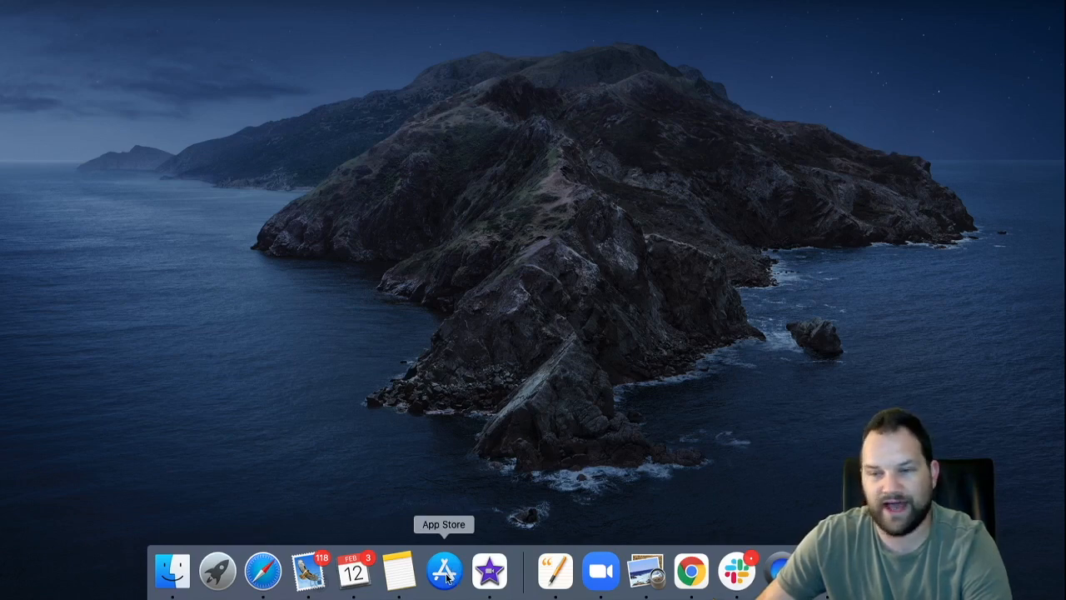
# Step: Search the App Store for "better"
pyautogui.click(443, 570)
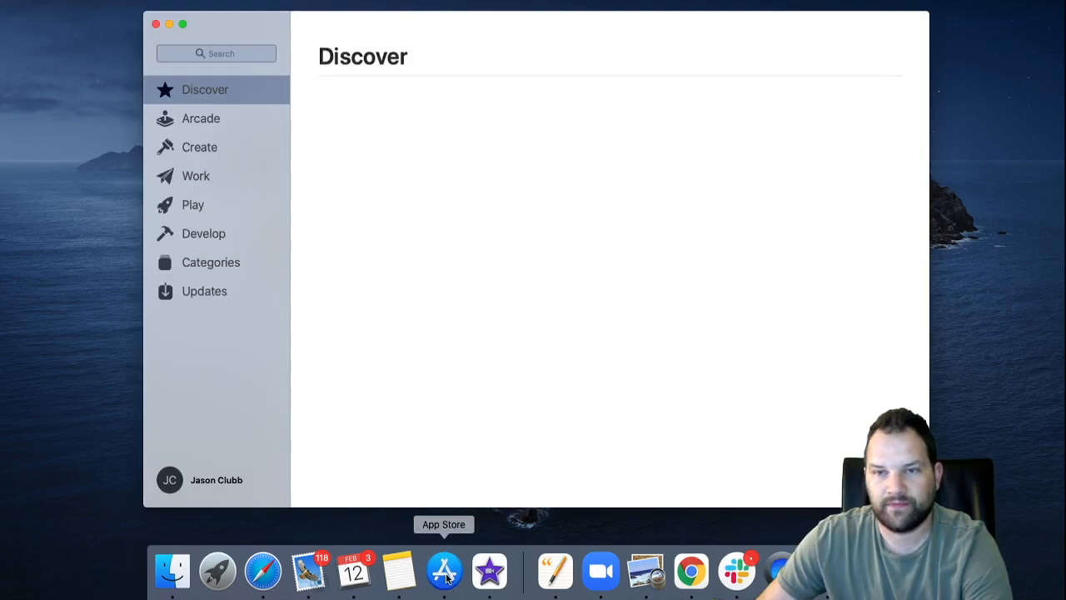
pyautogui.click(217, 53)
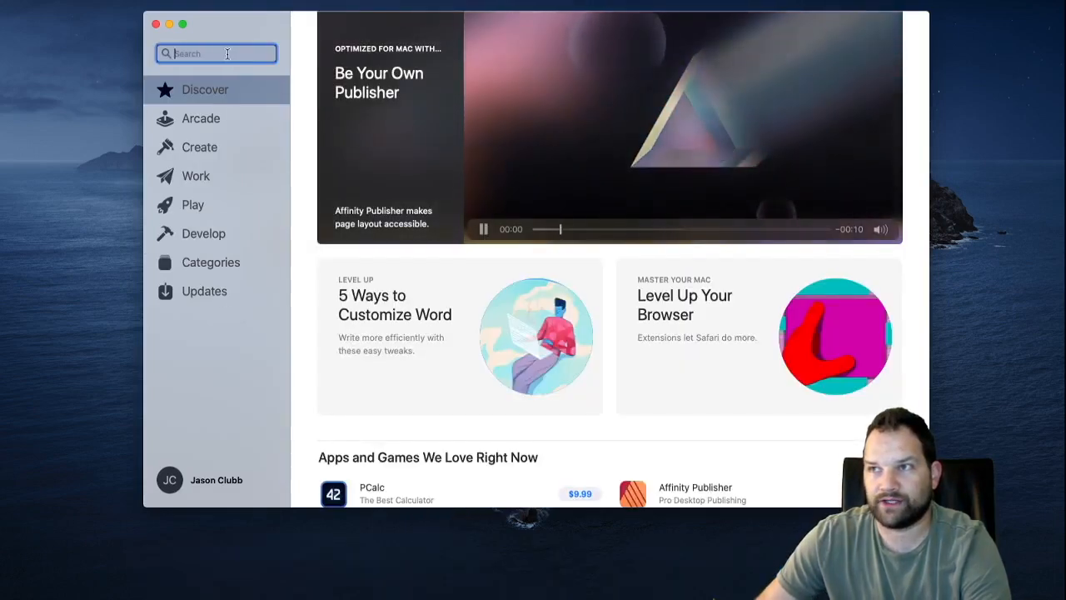
pyautogui.write('better')
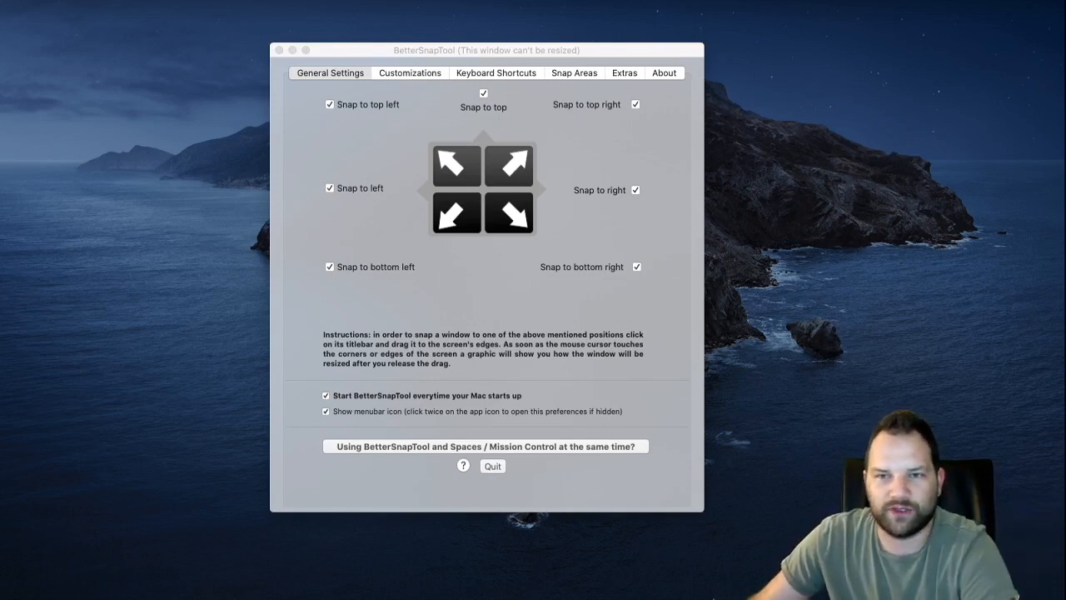
# Step: Browse the Customizations, Keyboard Shortcuts and Snap Areas settings without changing anything
pyautogui.click(410, 73)
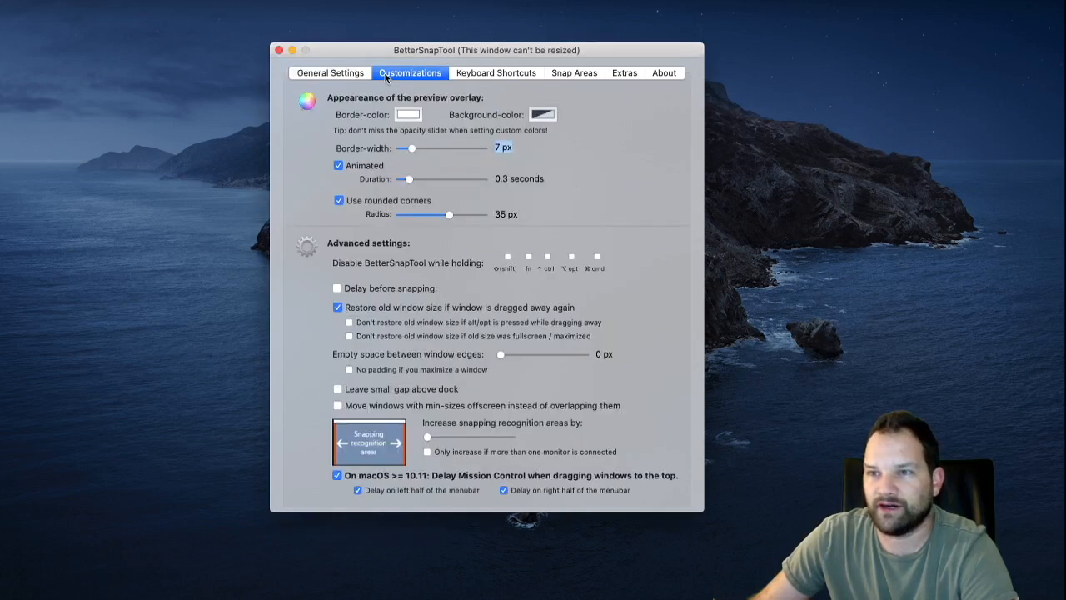
pyautogui.click(520, 147)
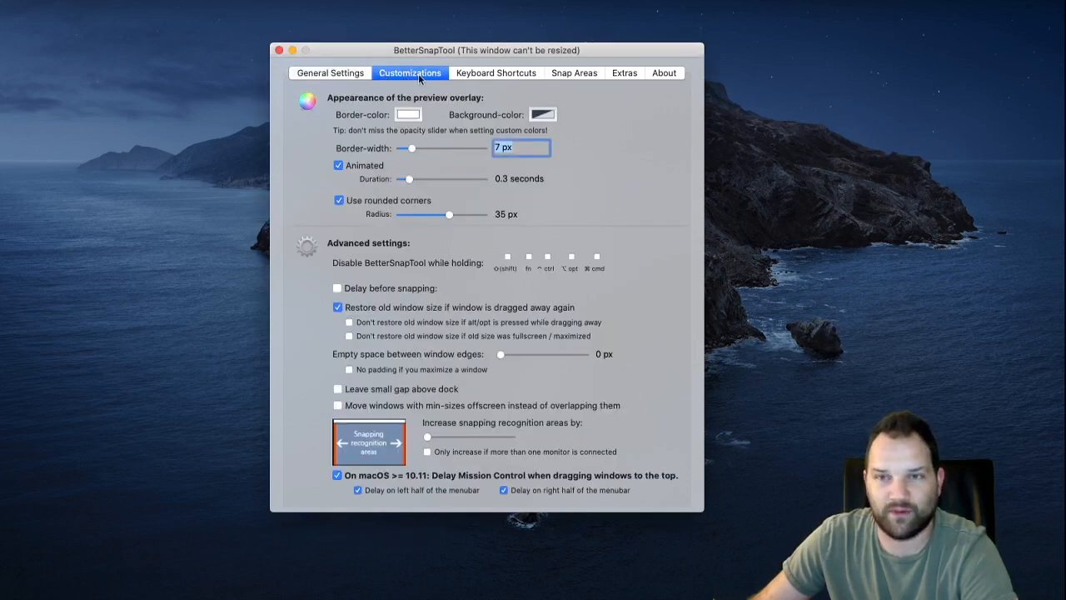
pyautogui.click(497, 73)
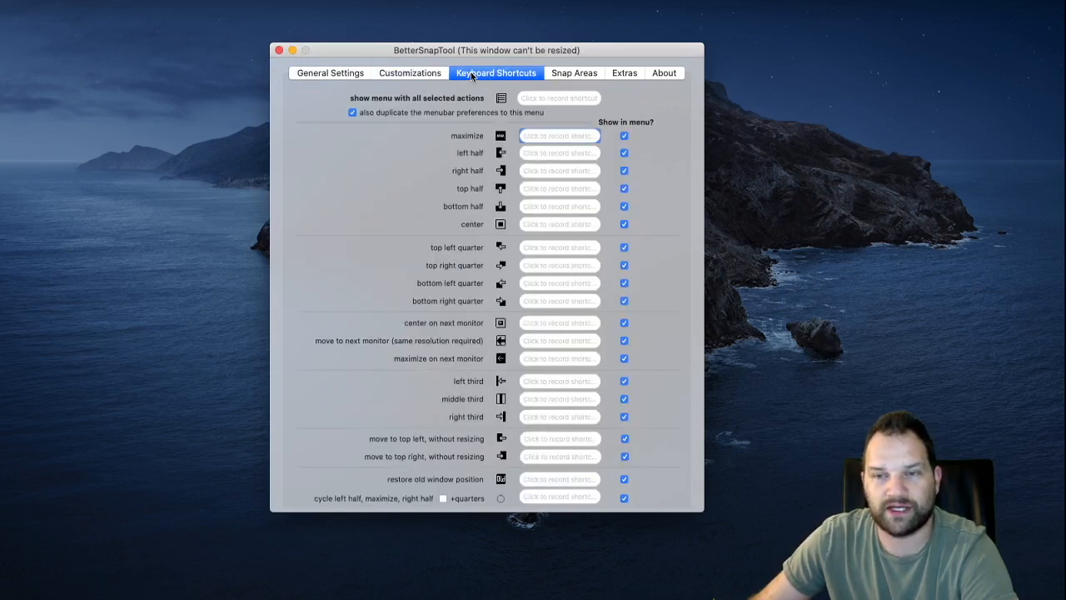
pyautogui.moveTo(490, 165)
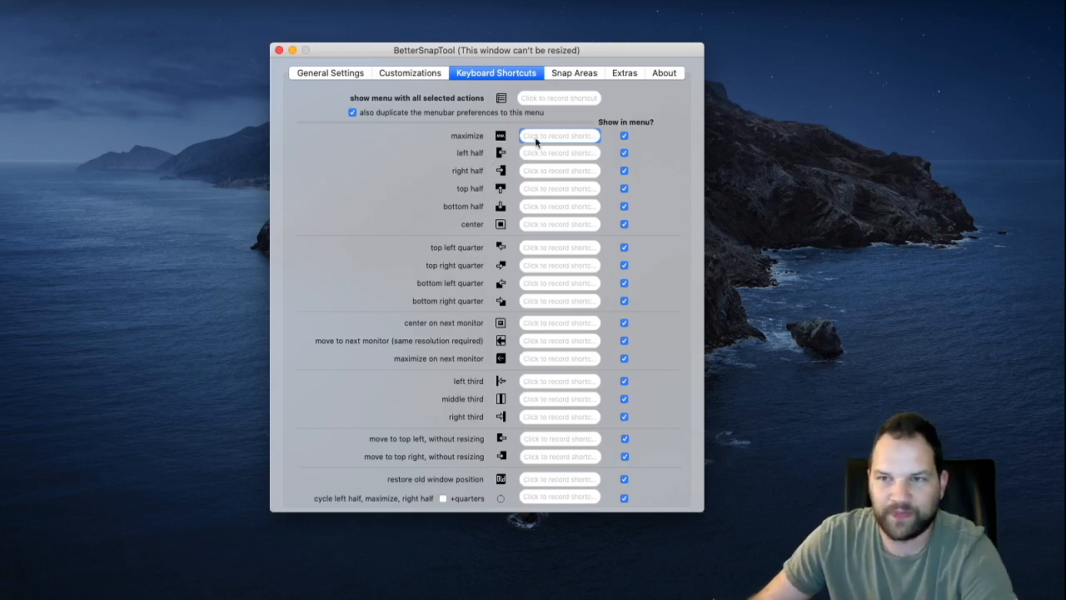
pyautogui.click(573, 74)
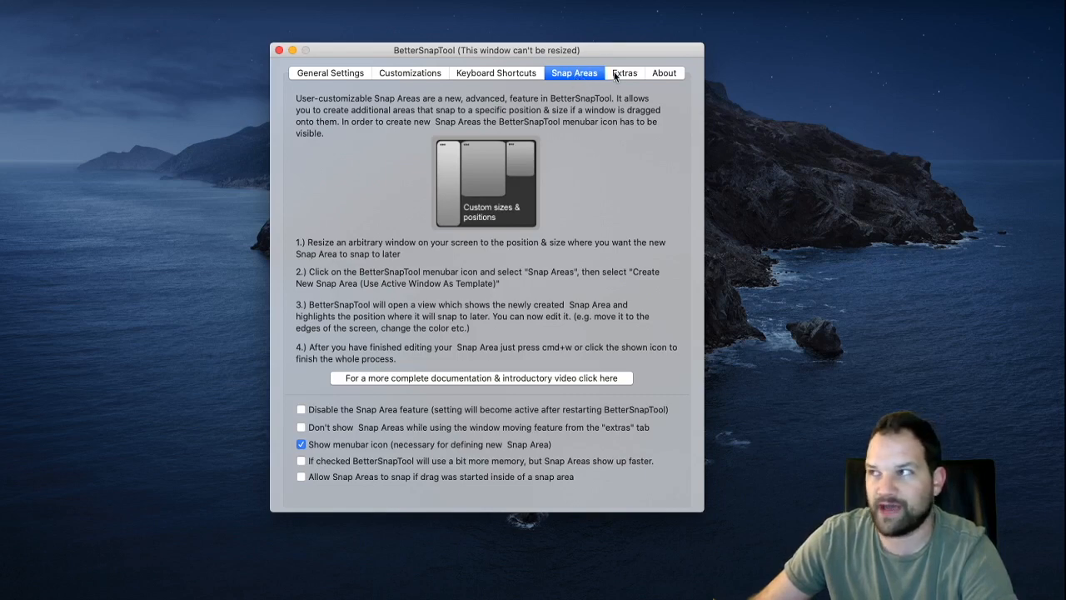
# Step: Browse the Extras, About, General, Shortcuts and Snap Areas pages, then close the preferences window
pyautogui.click(623, 74)
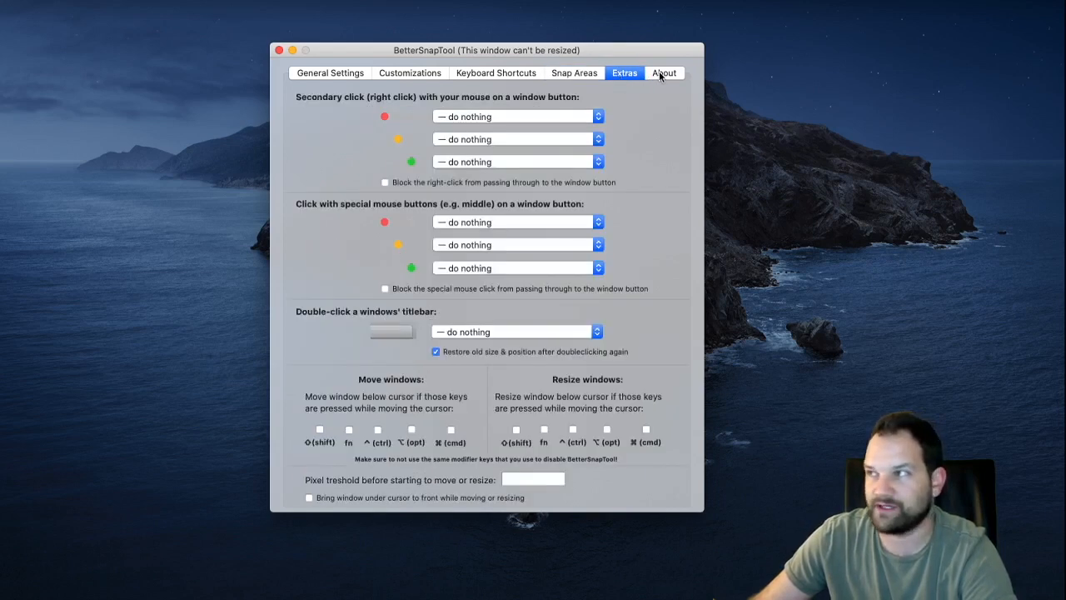
pyautogui.click(663, 73)
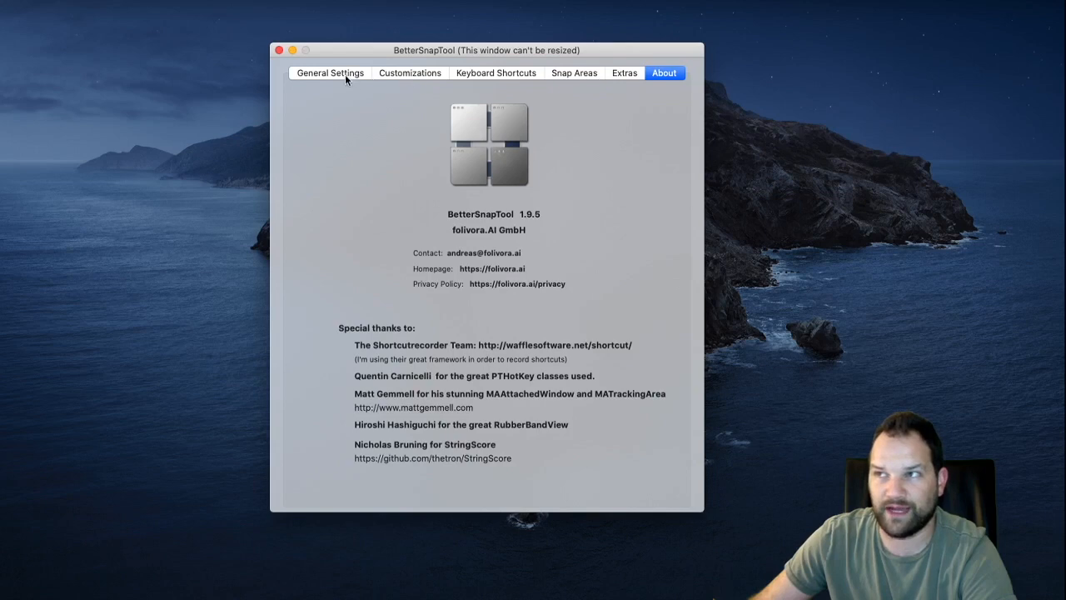
pyautogui.click(330, 74)
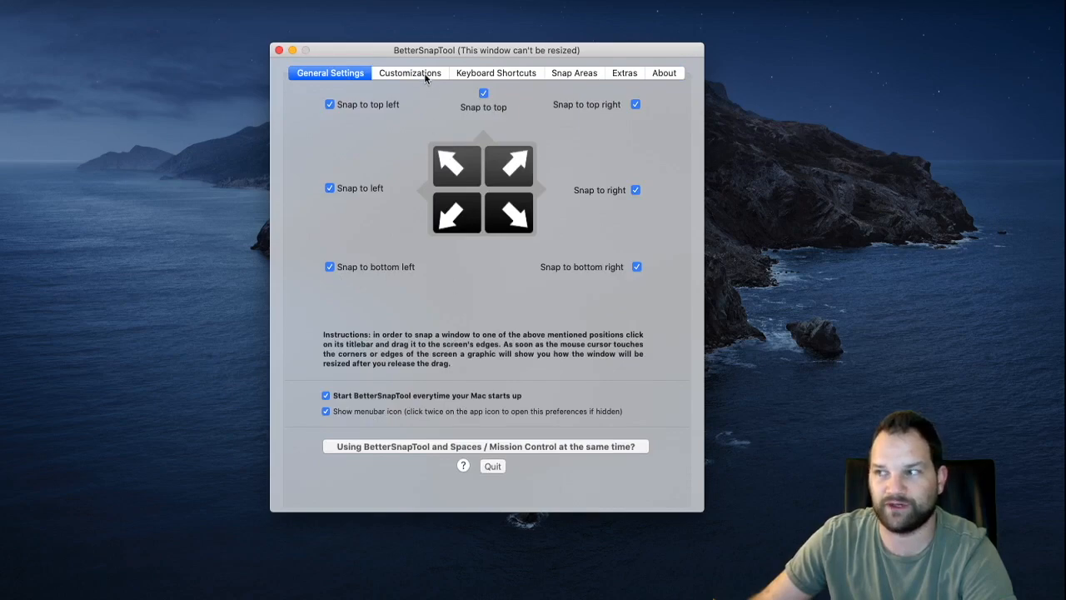
pyautogui.click(496, 74)
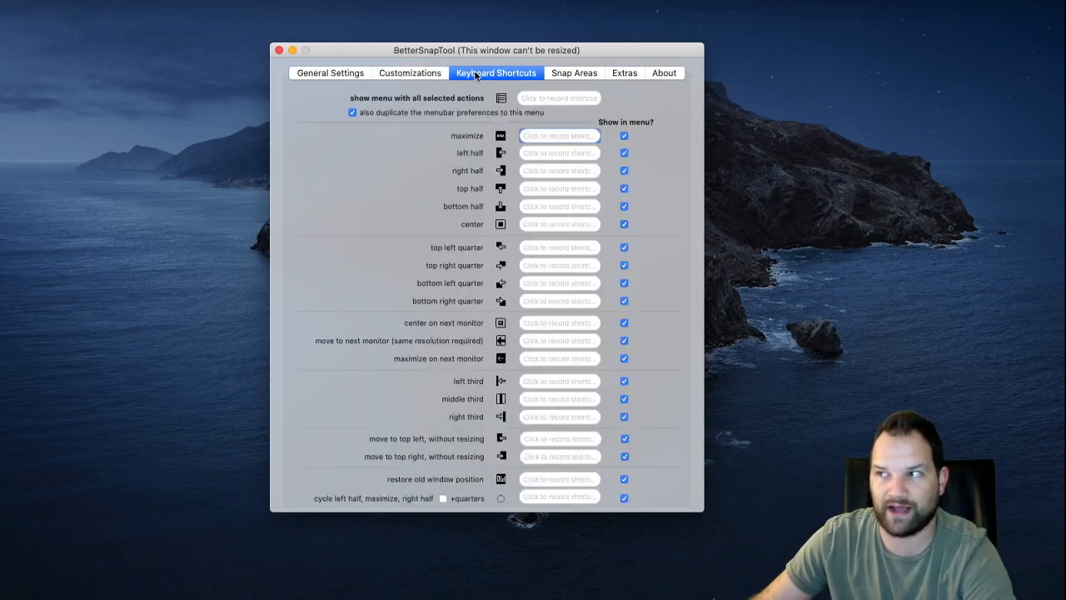
pyautogui.click(573, 74)
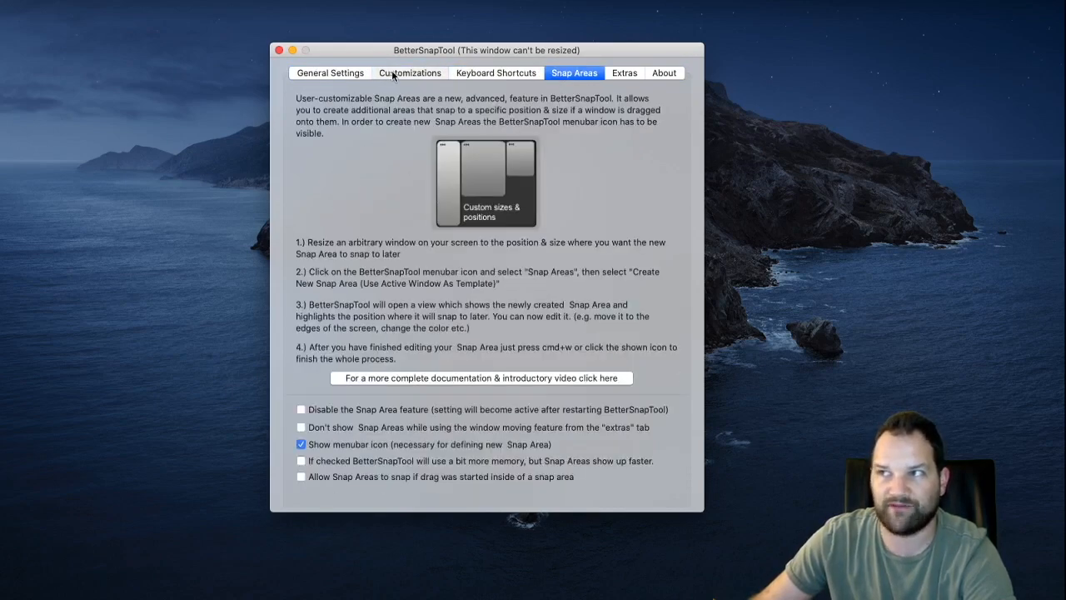
pyautogui.click(330, 73)
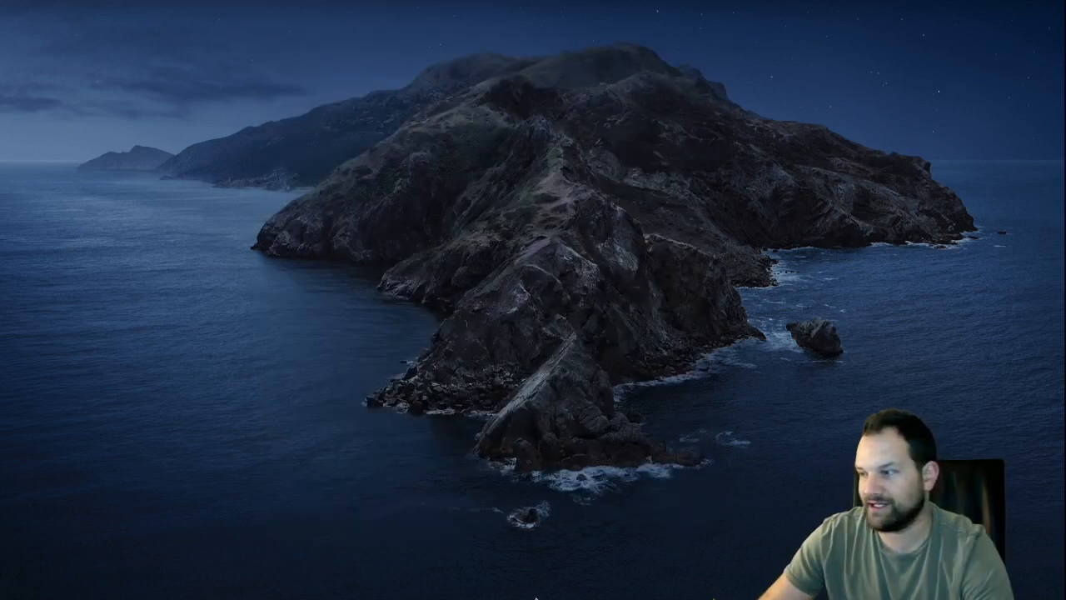
# Step: Bring the Chrome window with the J's DIY Tech YouTube channel to the front
pyautogui.rightClick(691, 570)
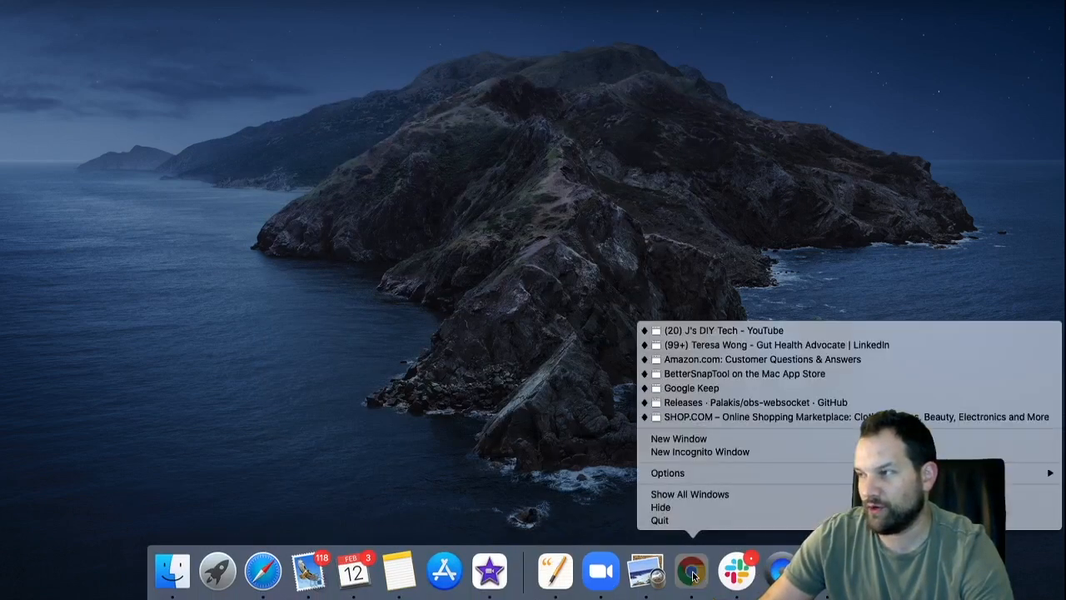
pyautogui.click(721, 330)
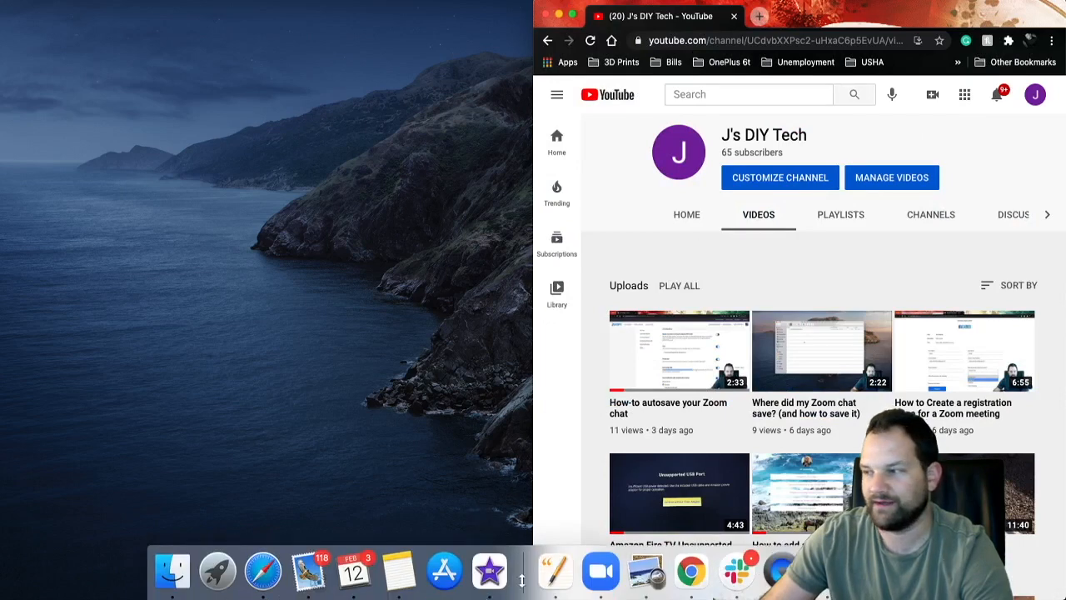
pyautogui.moveTo(599, 571)
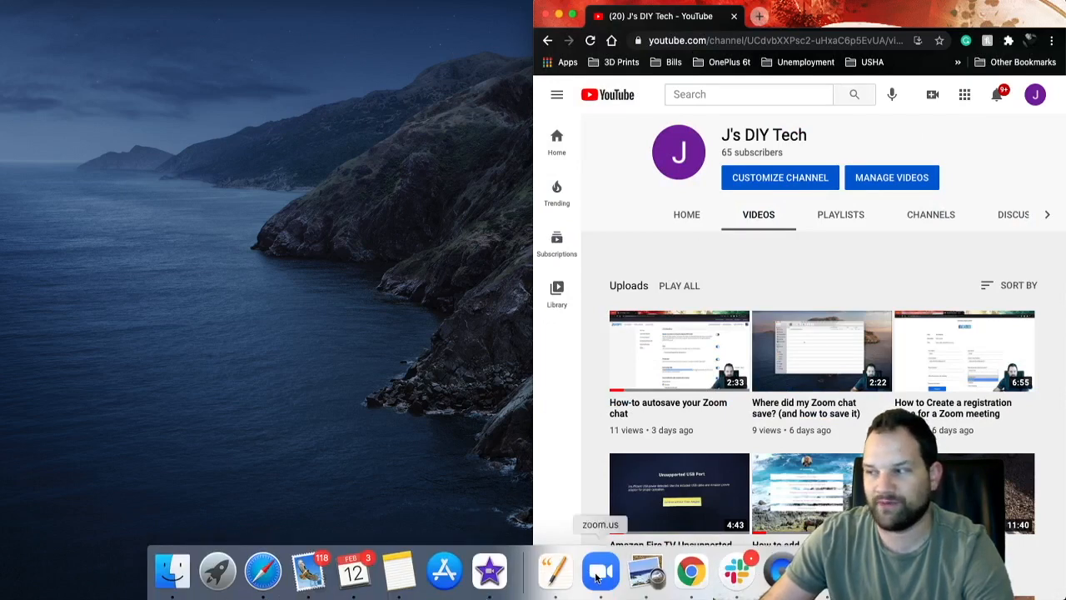
# Step: Start a new Zoom meeting and snap its window to the left half of the screen
pyautogui.click(600, 569)
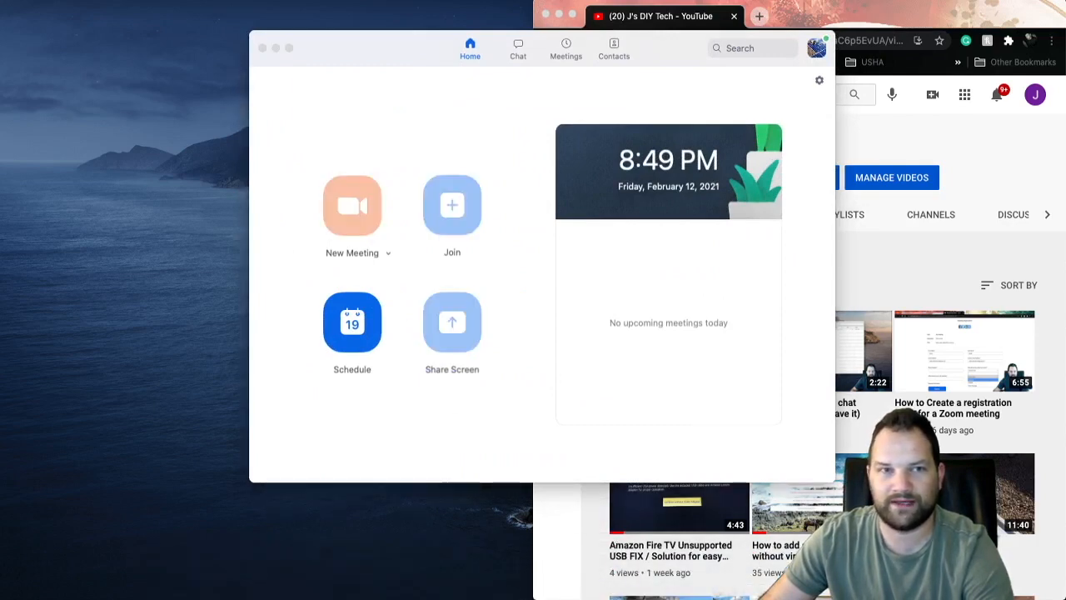
pyautogui.click(352, 206)
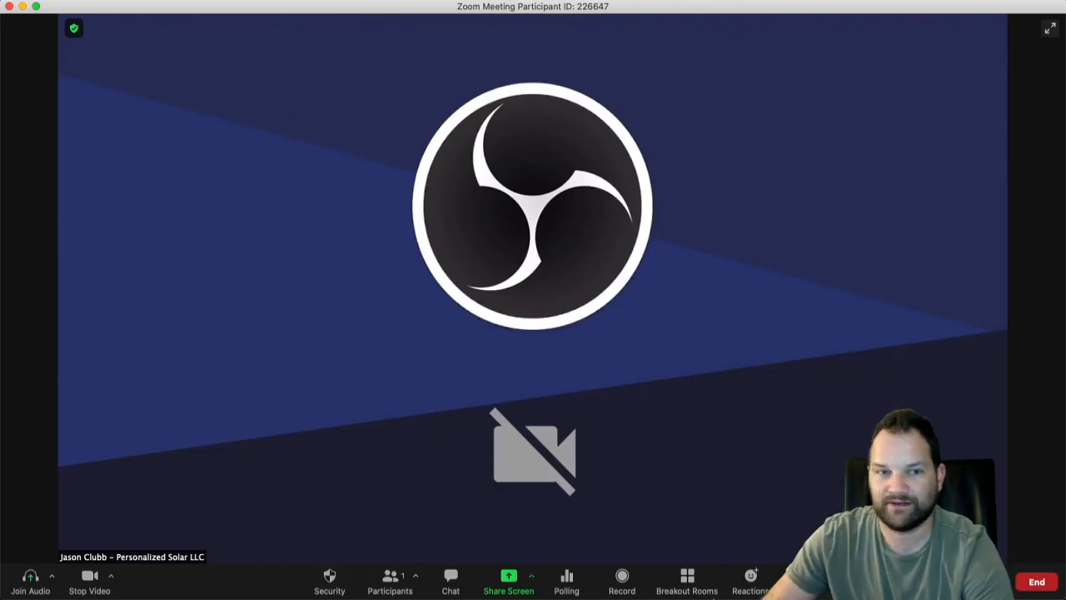
pyautogui.click(30, 582)
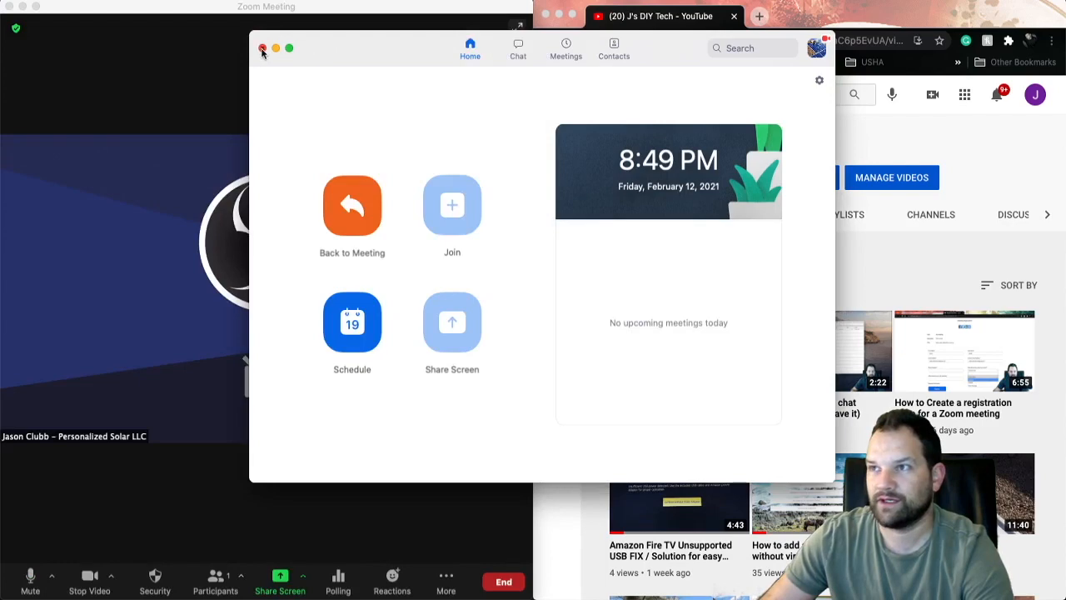
# Step: Close the Zoom home window and show the meeting toolbar's More options
pyautogui.click(263, 48)
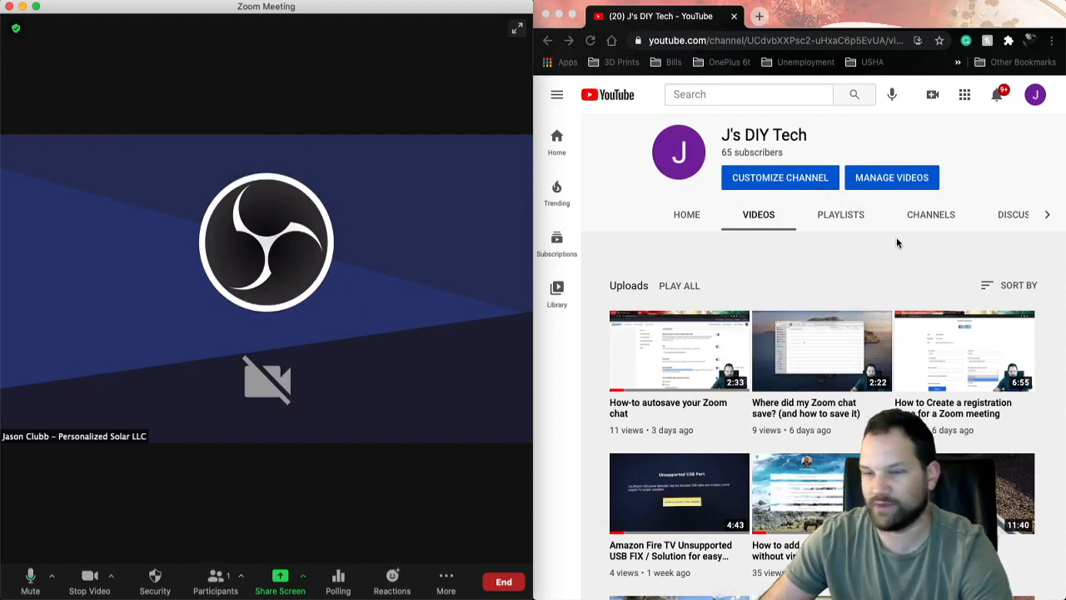
pyautogui.moveTo(781, 245)
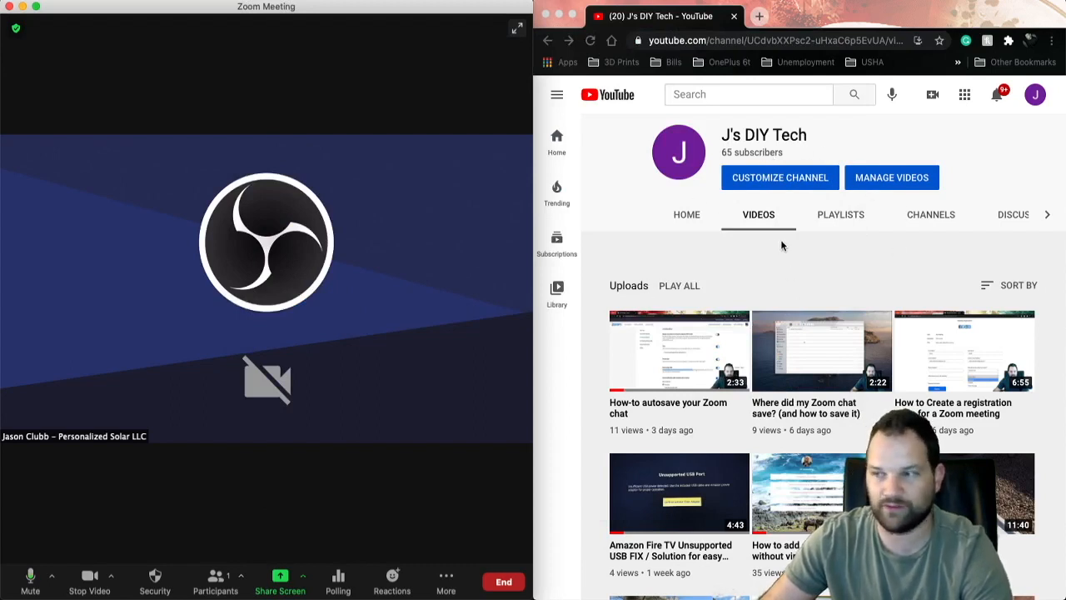
pyautogui.moveTo(603, 354)
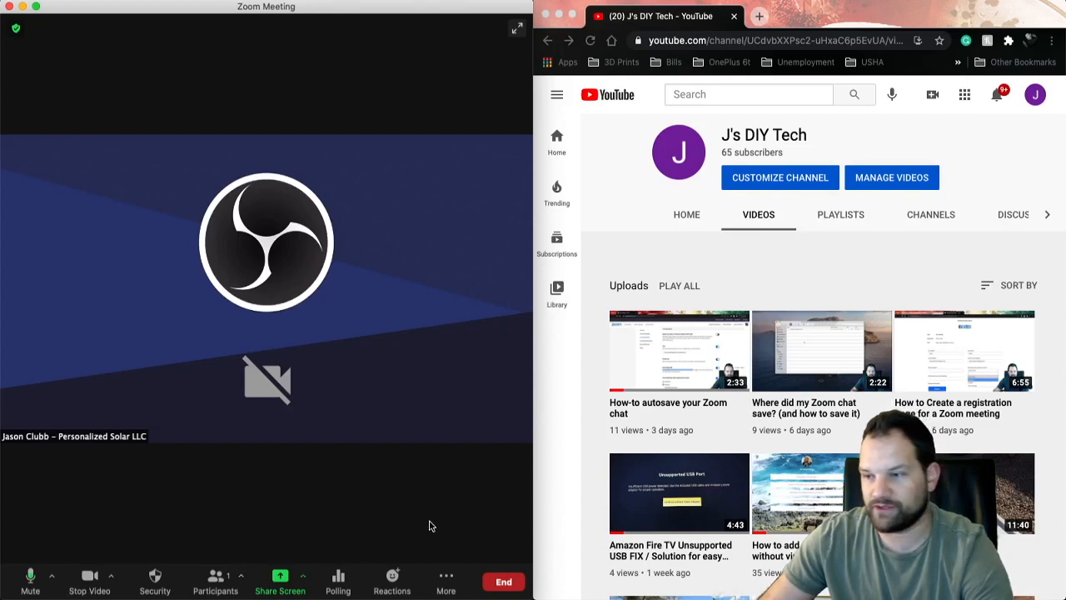
pyautogui.click(447, 580)
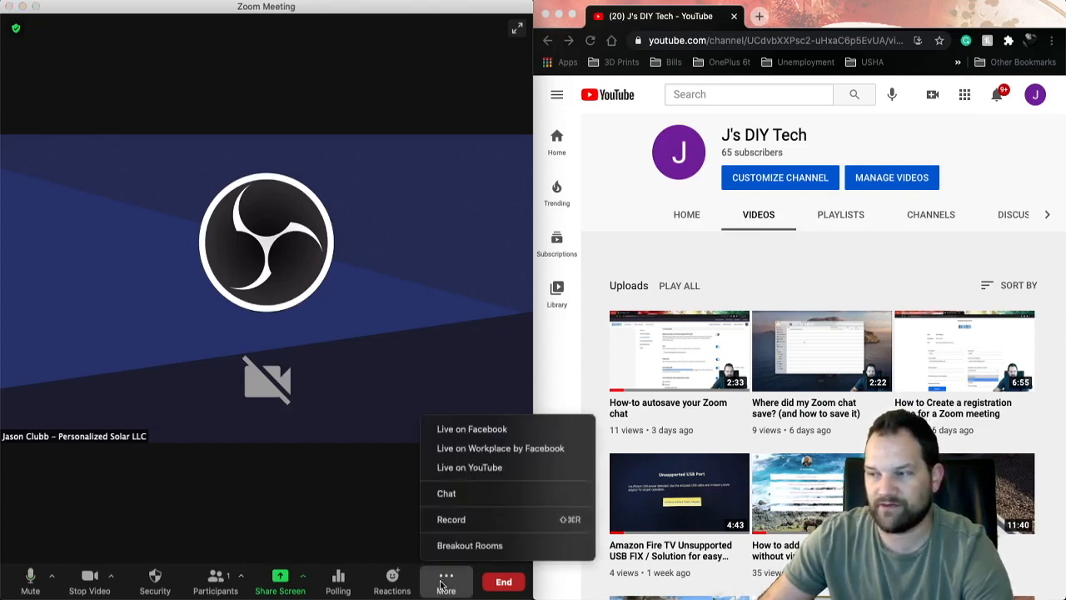
# Step: Show the meeting chat panel inside the left-half meeting window
pyautogui.click(446, 493)
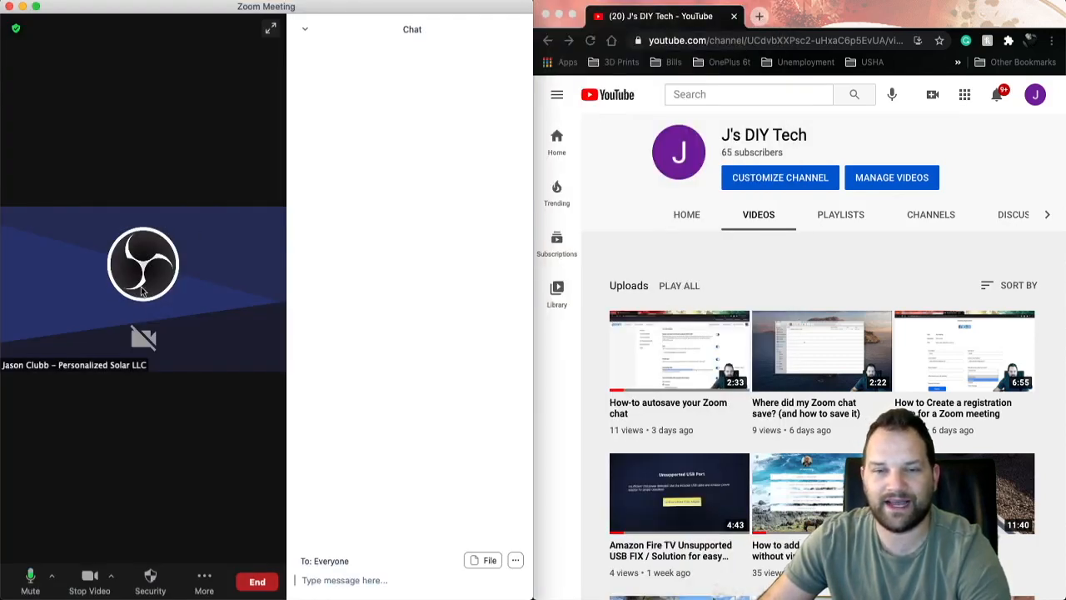
pyautogui.moveTo(457, 187)
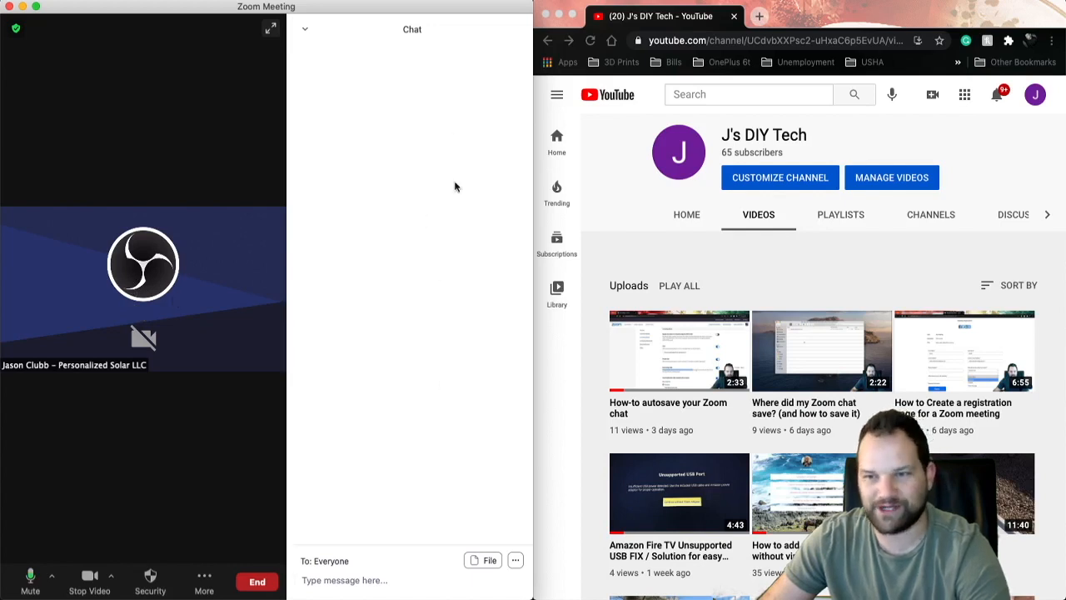
pyautogui.moveTo(445, 357)
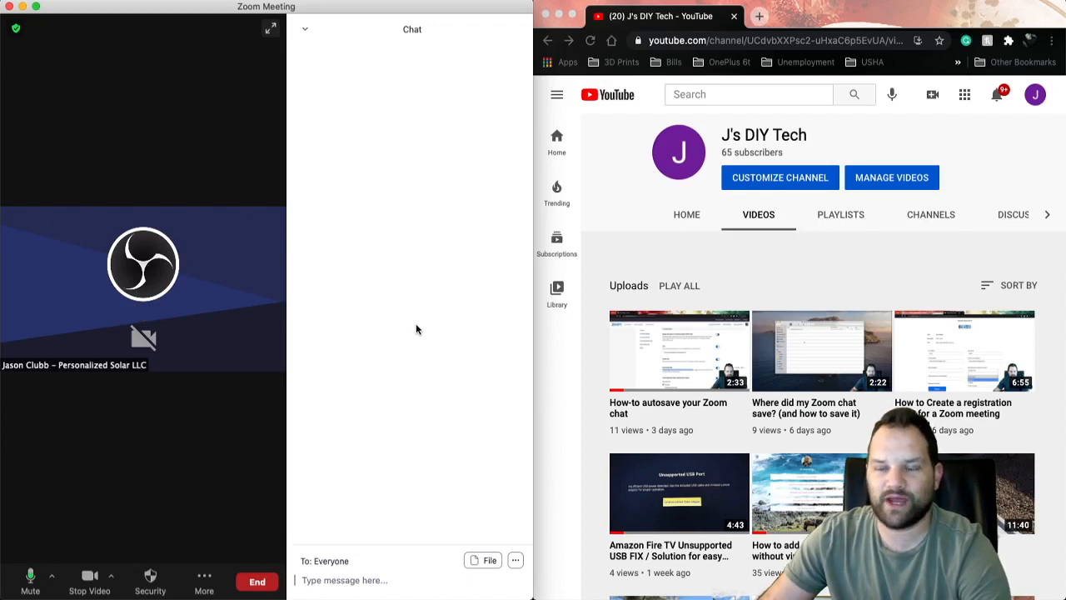
pyautogui.moveTo(325, 44)
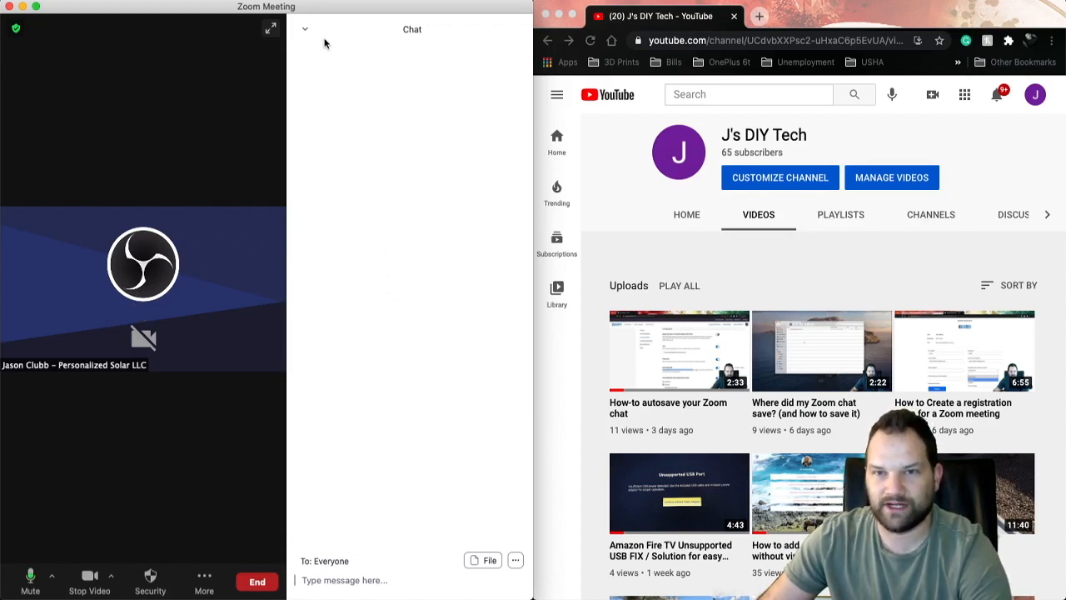
# Step: Pop the chat out into its own window and show its options menu
pyautogui.click(305, 30)
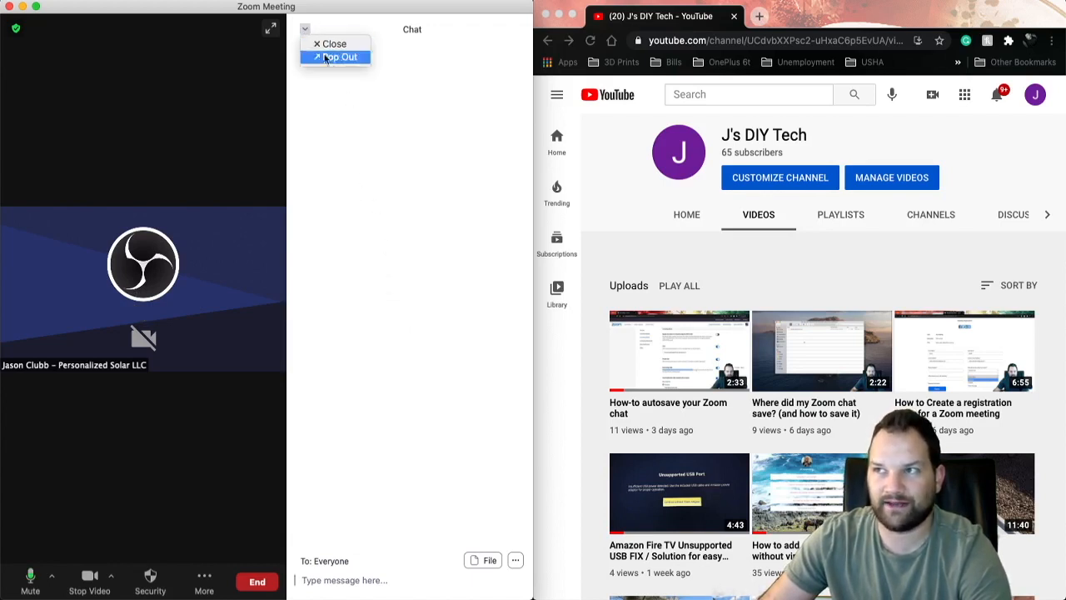
pyautogui.click(340, 56)
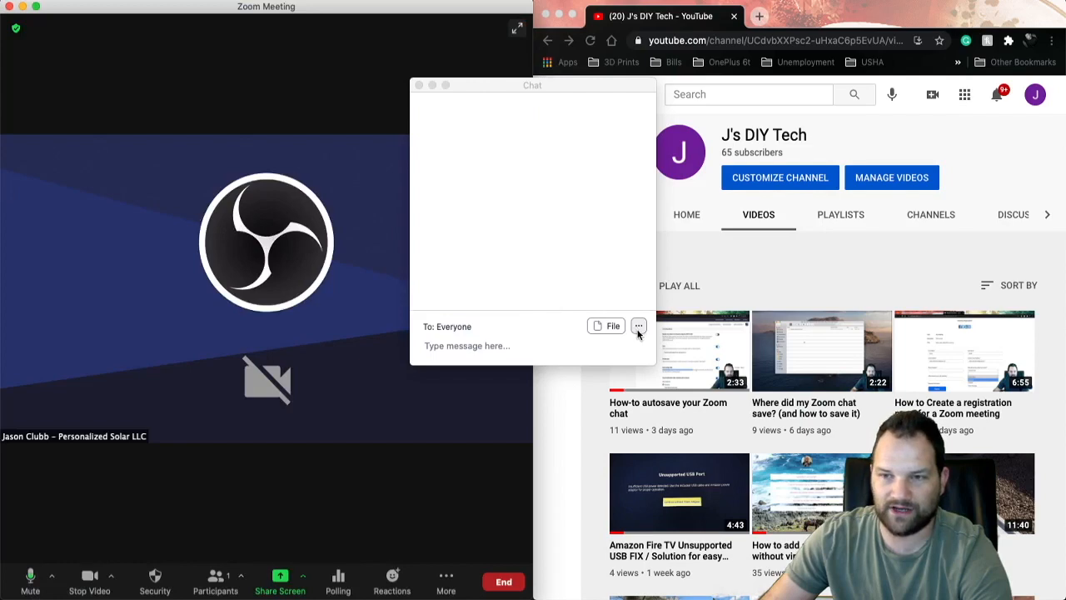
pyautogui.click(640, 325)
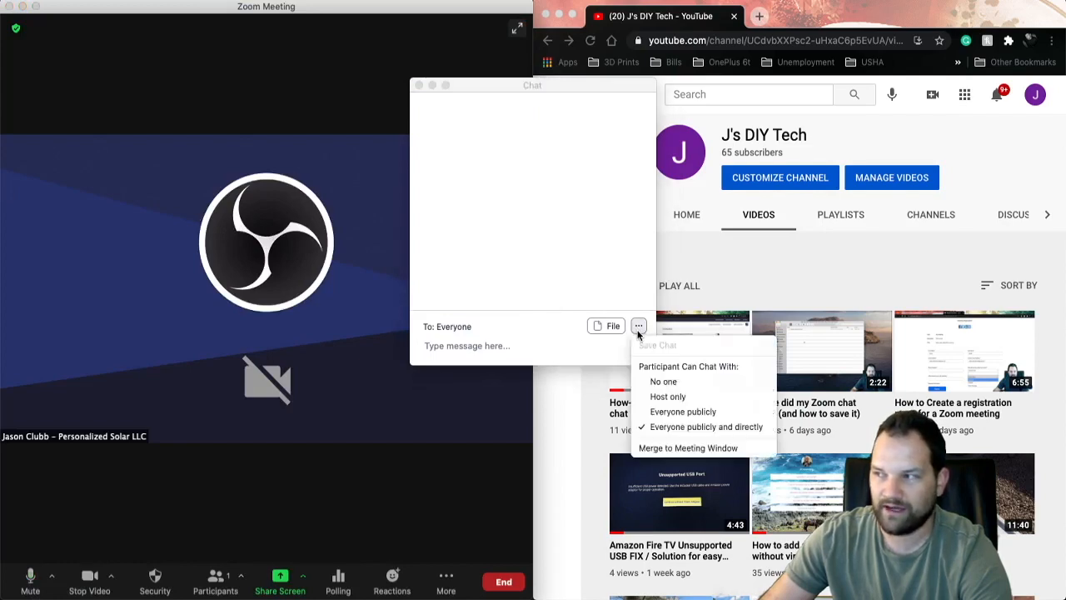
pyautogui.moveTo(688, 448)
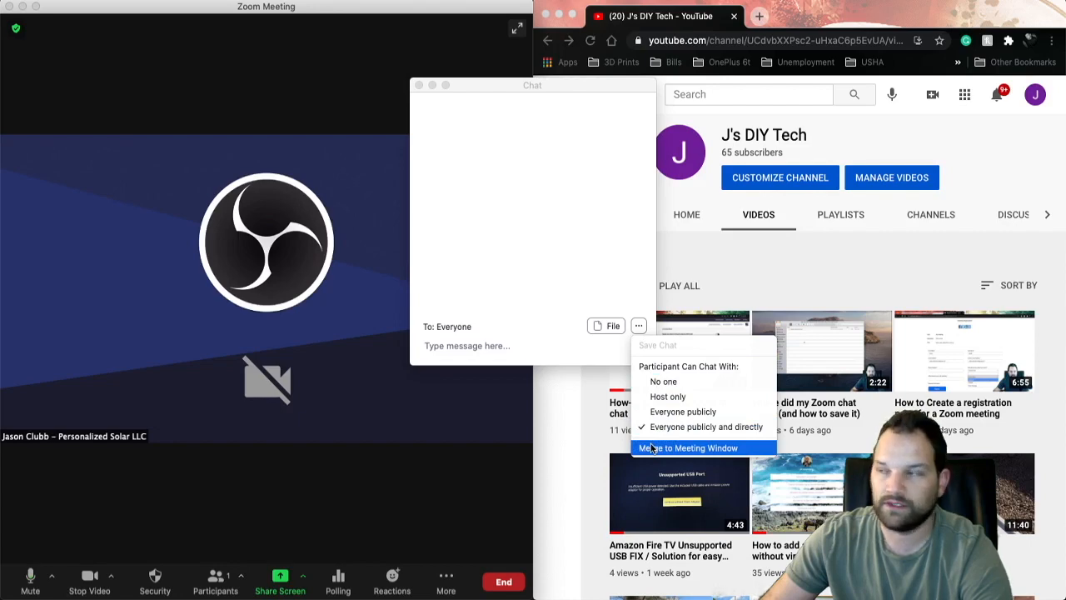
# Step: Merge the chat back into the meeting window
pyautogui.click(690, 448)
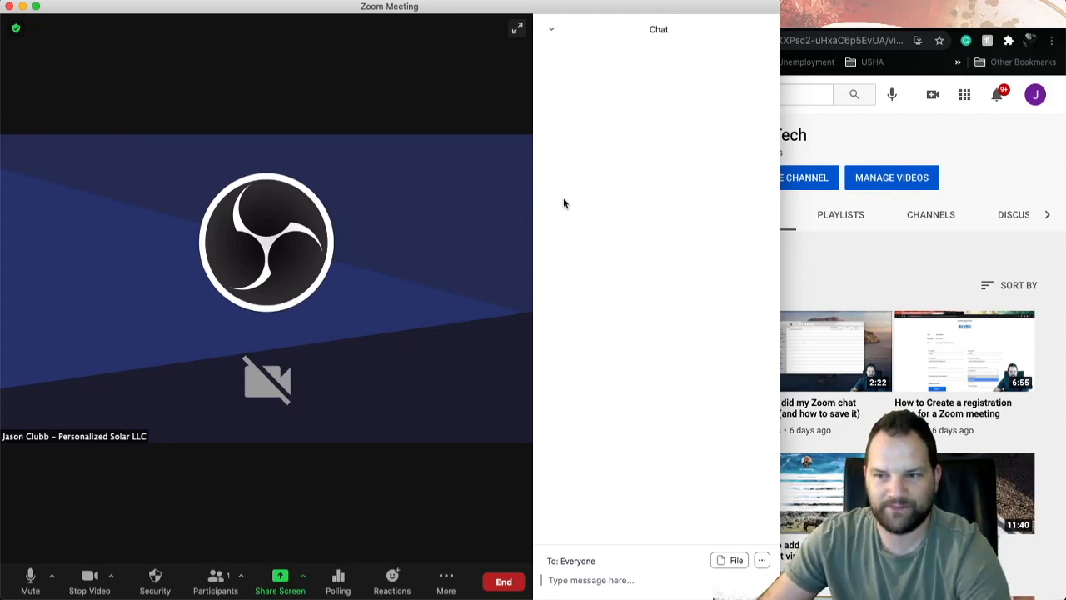
pyautogui.moveTo(620, 380)
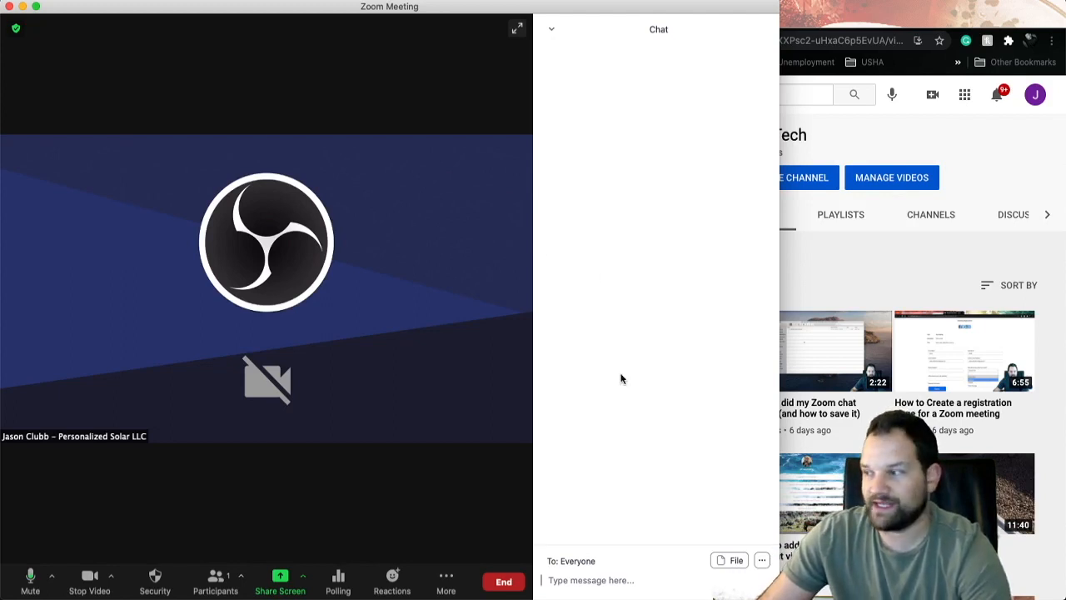
pyautogui.moveTo(554, 422)
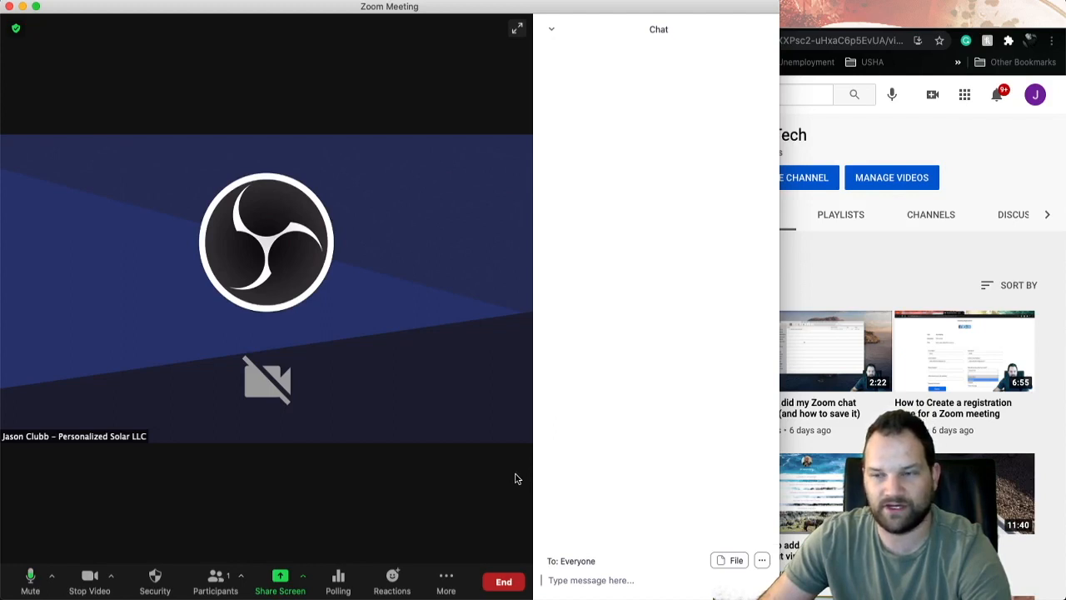
pyautogui.moveTo(509, 557)
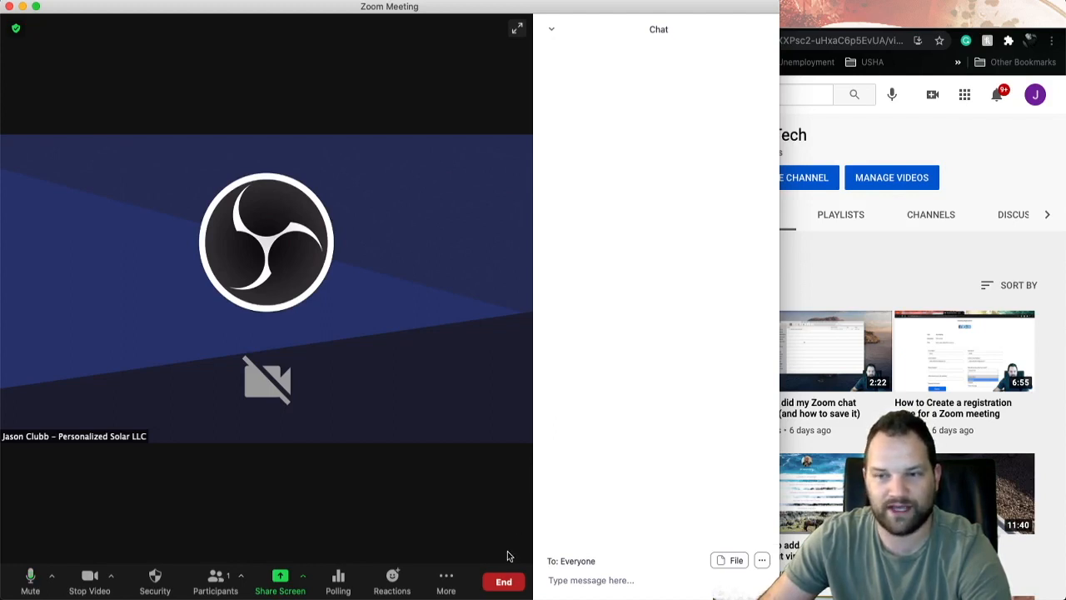